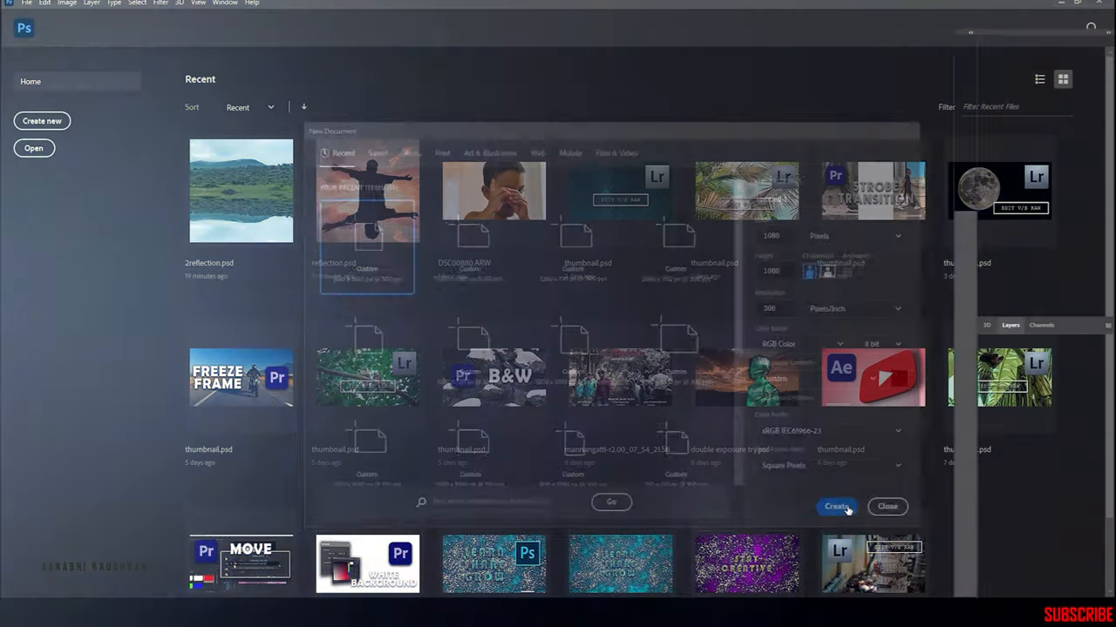
- Create the new square document for the sunset composition
{"action": "left_click", "coordinate": [835, 506]}
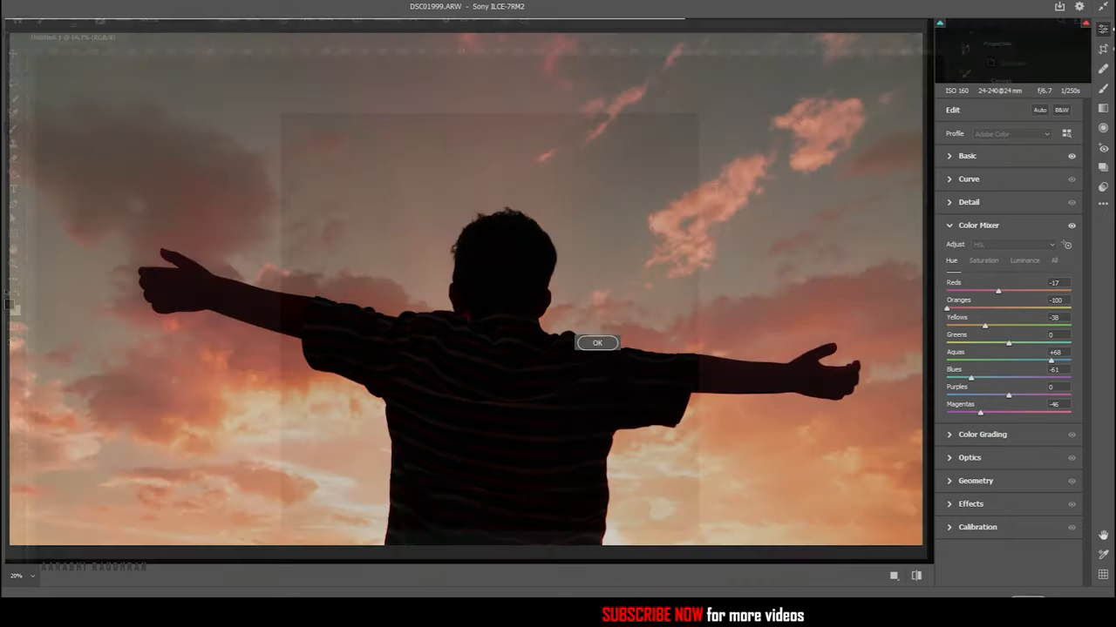
- Accept the Camera Raw colour adjustments, placing the photo as an embedded smart object
{"action": "left_click", "coordinate": [596, 342]}
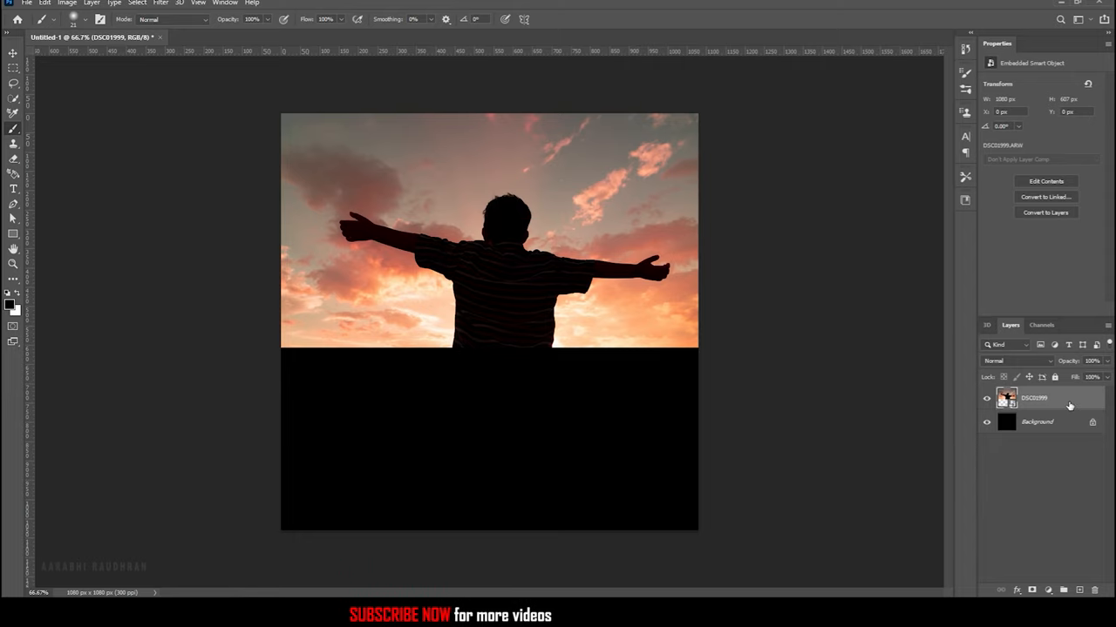
- Duplicate the photo layer, flip the copy vertically and move it below the original
{"action": "right_click", "coordinate": [1071, 404]}
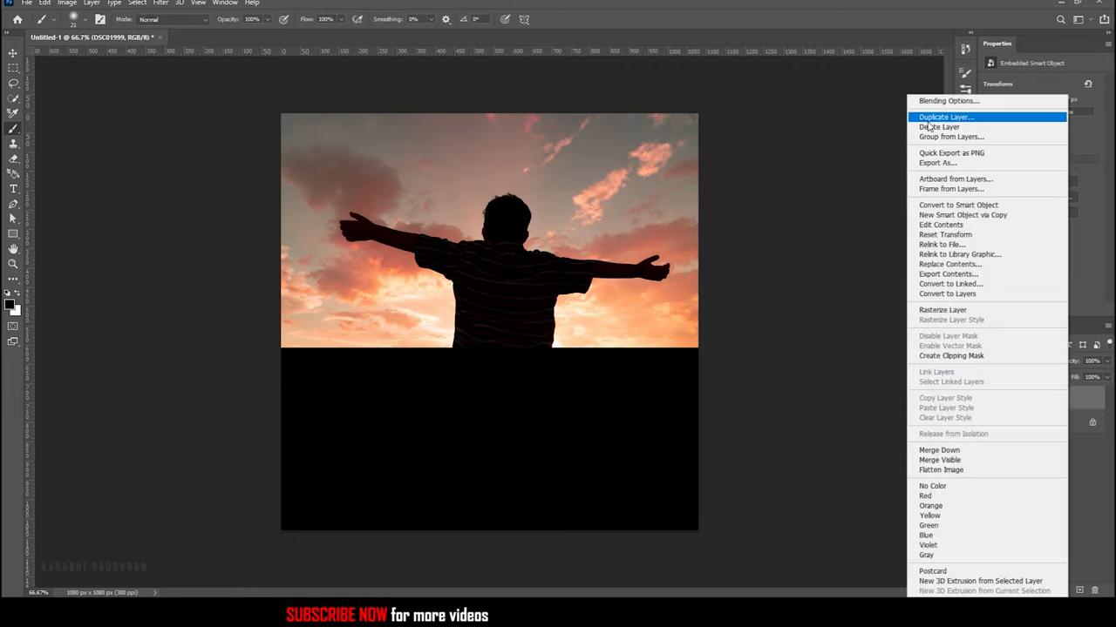
{"action": "left_click", "coordinate": [945, 116]}
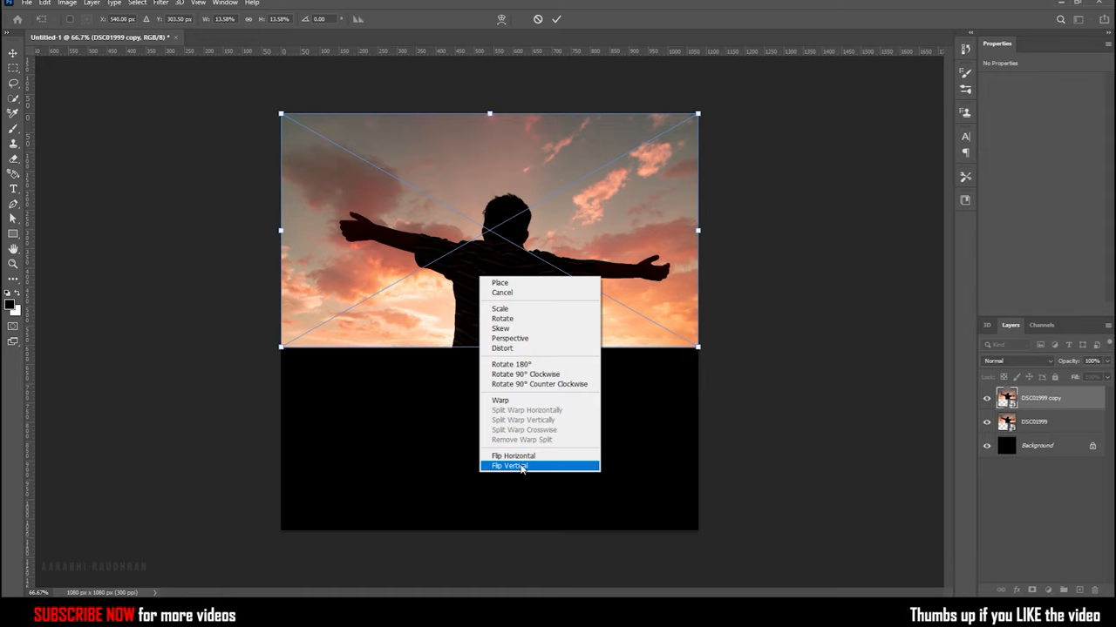
{"action": "left_click", "coordinate": [509, 465]}
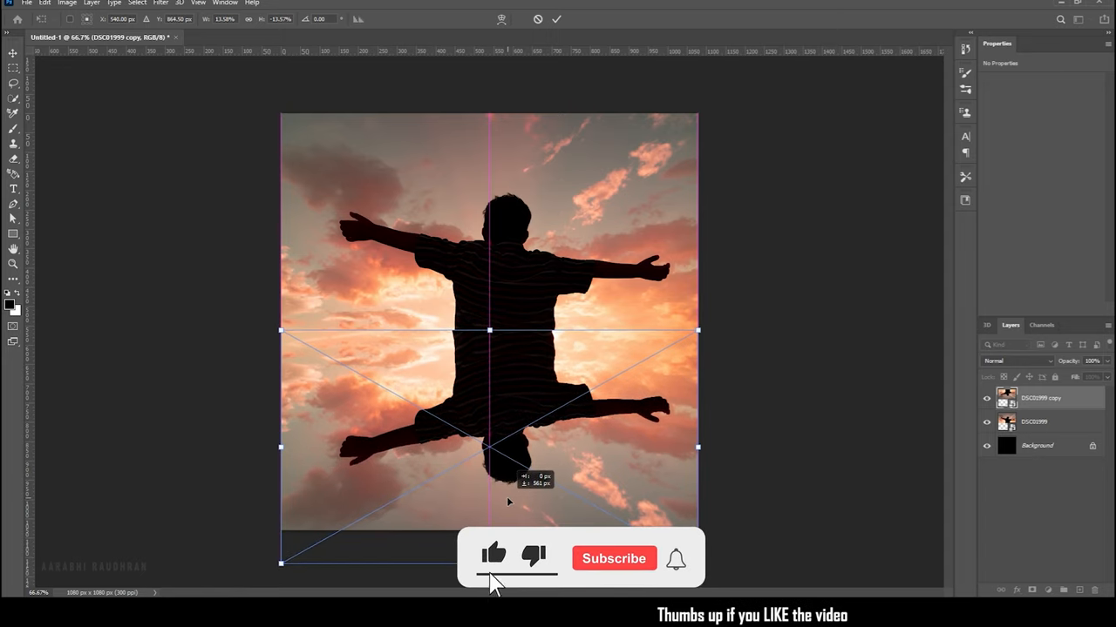
{"action": "left_click", "coordinate": [613, 558]}
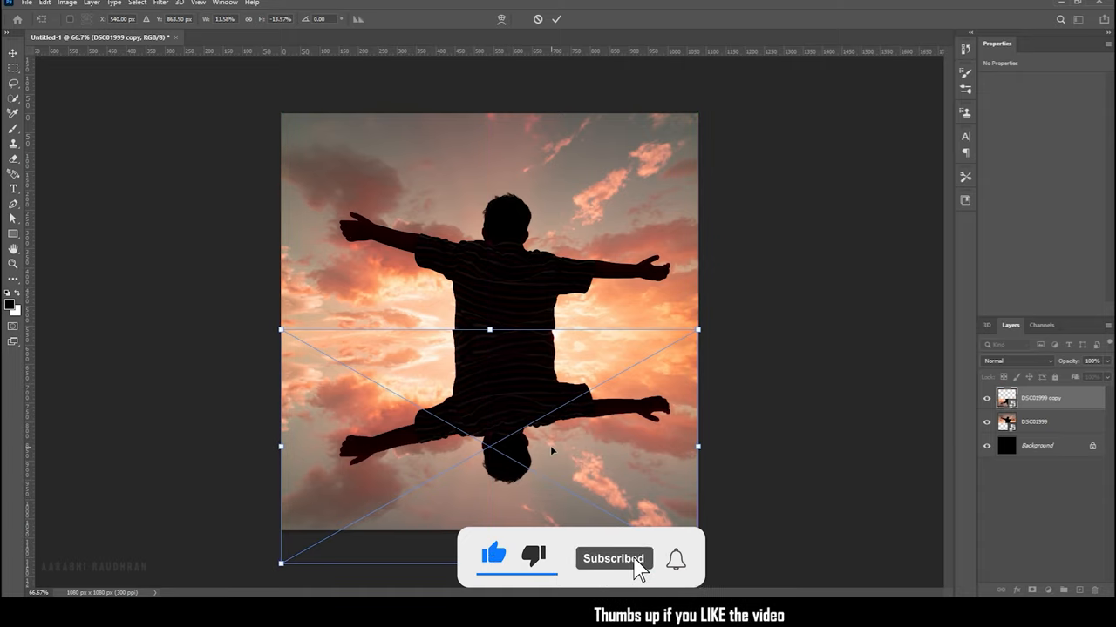
- Skew the reflection copy so its bottom edge flares outward
{"action": "right_click", "coordinate": [550, 450]}
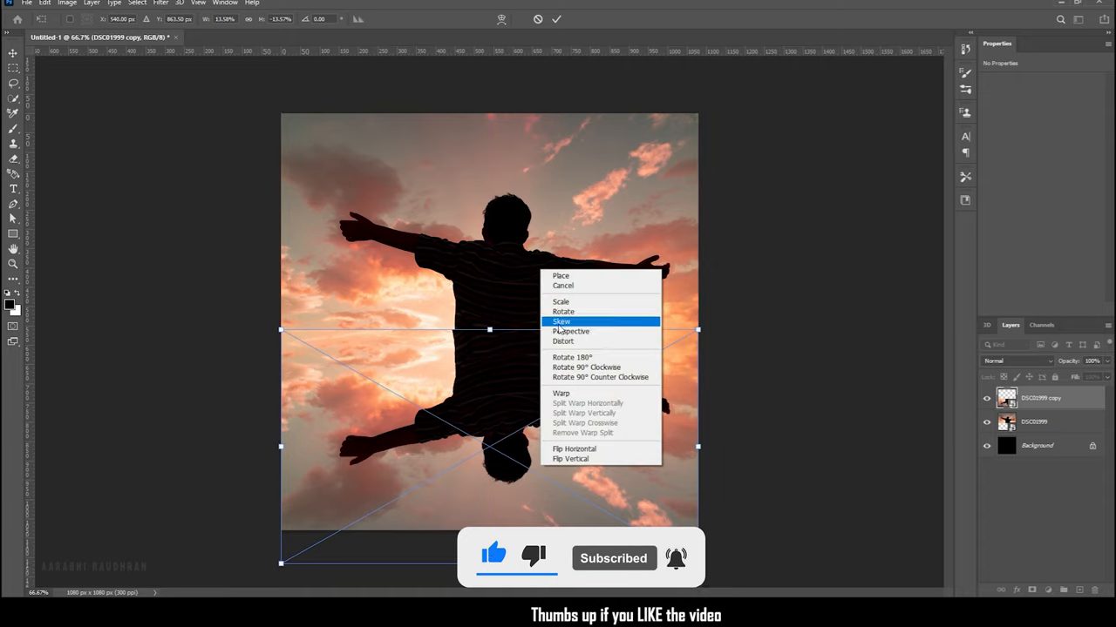
{"action": "left_click", "coordinate": [570, 460]}
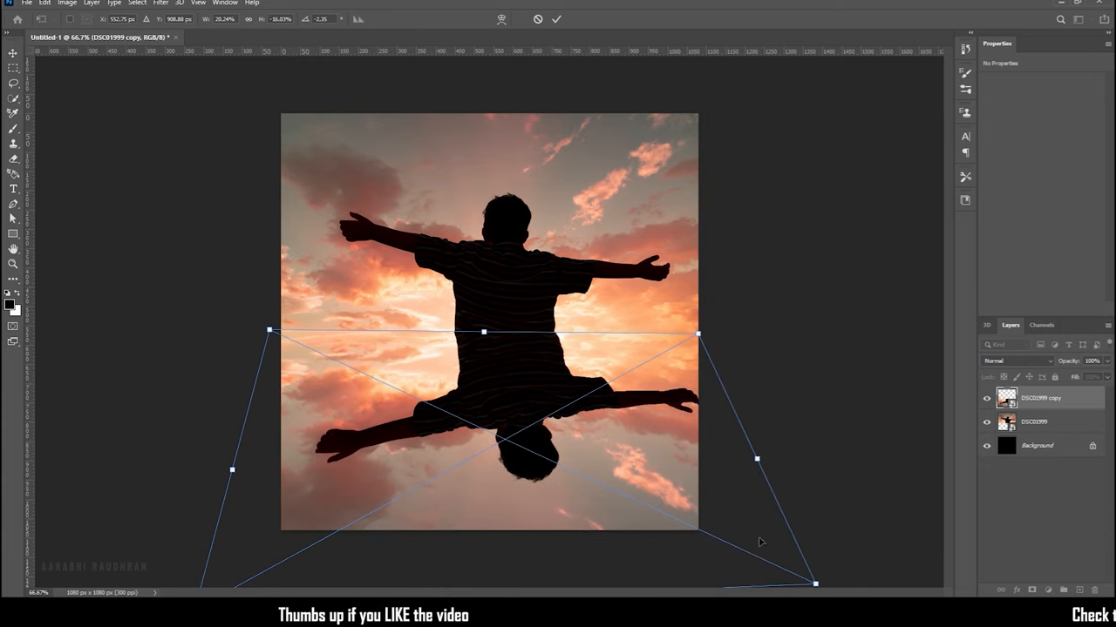
{"action": "left_click_drag", "start_coordinate": [813, 582], "coordinate": [739, 572]}
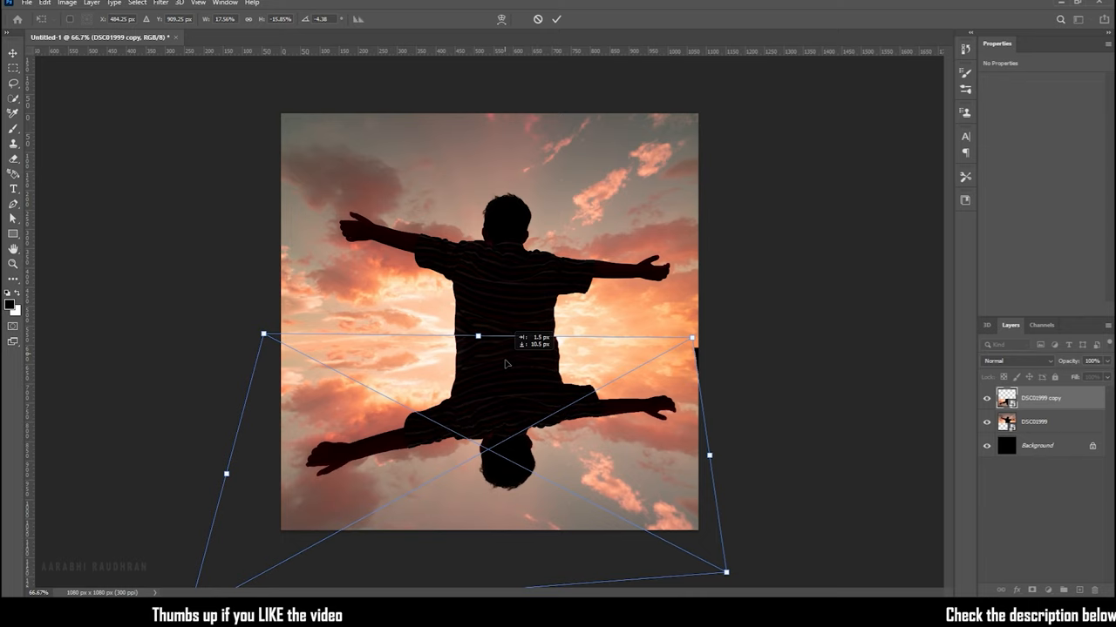
{"action": "left_click_drag", "start_coordinate": [690, 338], "coordinate": [697, 341]}
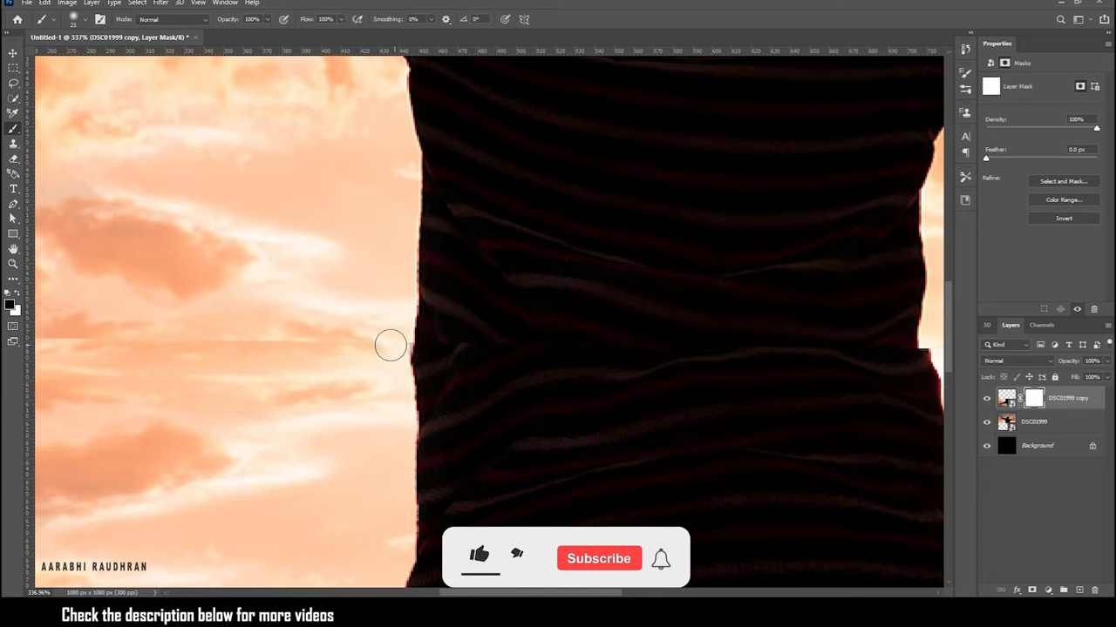
- Paint on the reflection's layer mask along the silhouette edges to hide unwanted areas
{"action": "left_click", "coordinate": [477, 557]}
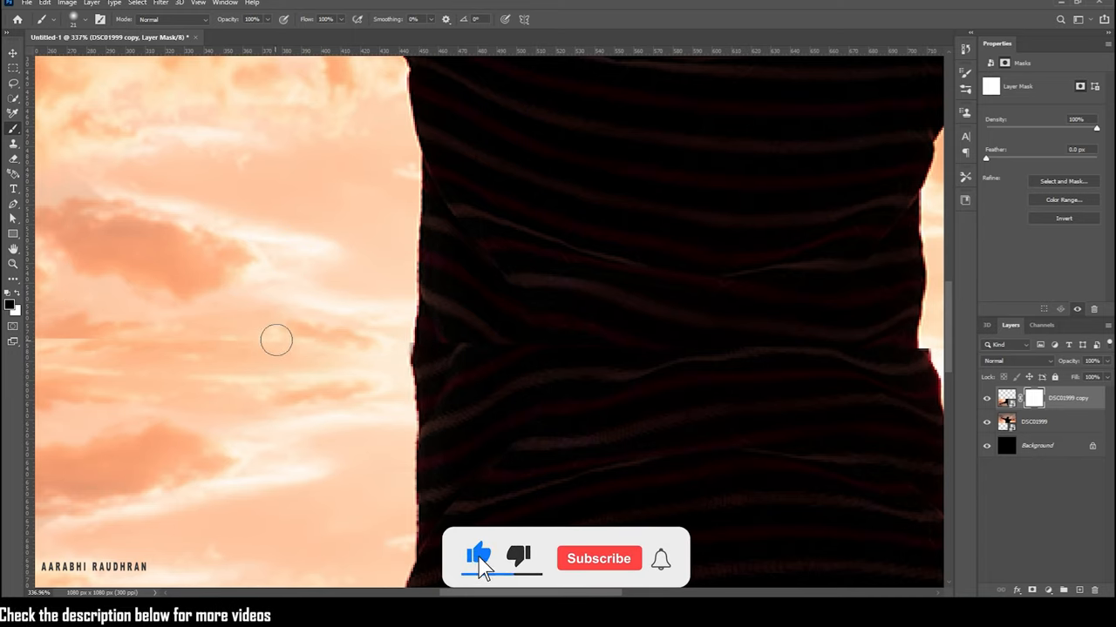
{"action": "left_click", "coordinate": [598, 558]}
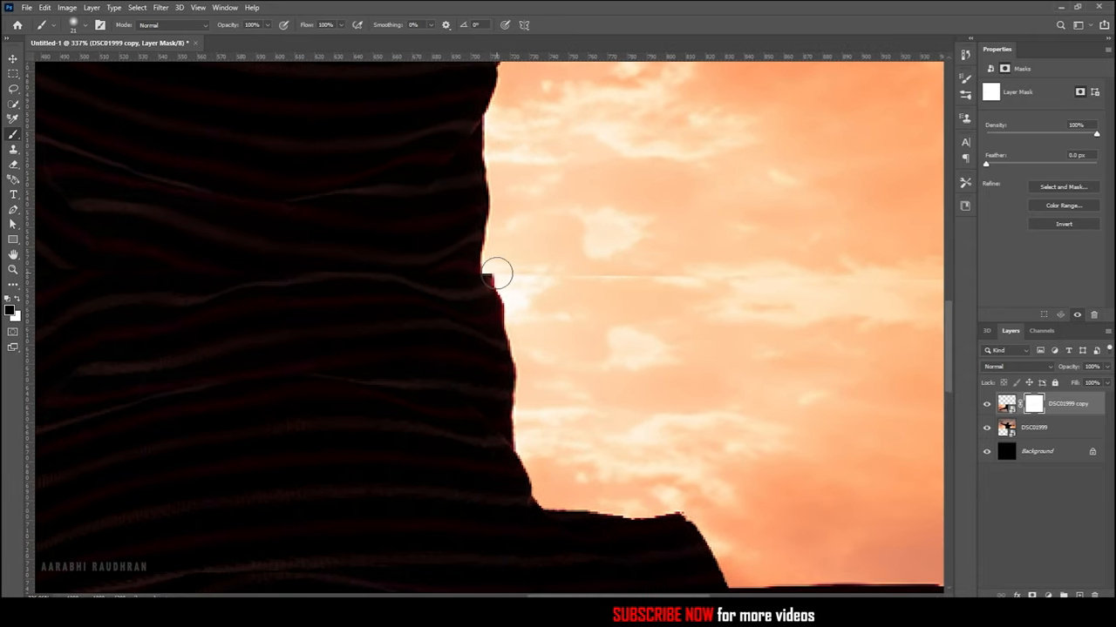
{"action": "left_click_drag", "start_coordinate": [495, 277], "coordinate": [678, 277]}
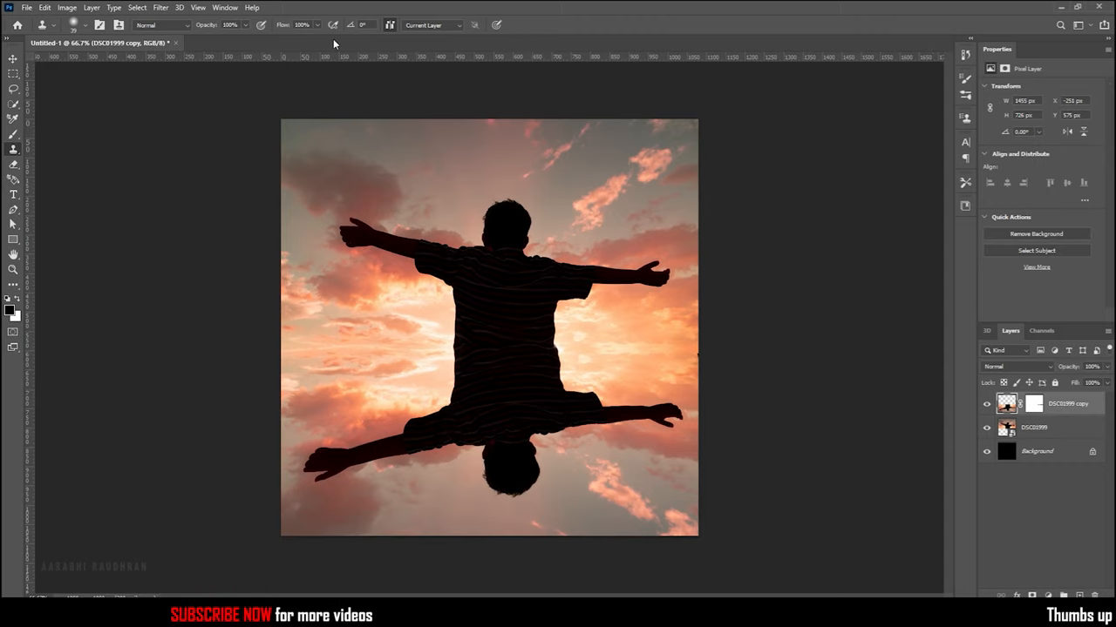
- Apply a Motion Blur filter to the reflection copy
{"action": "left_click", "coordinate": [161, 7]}
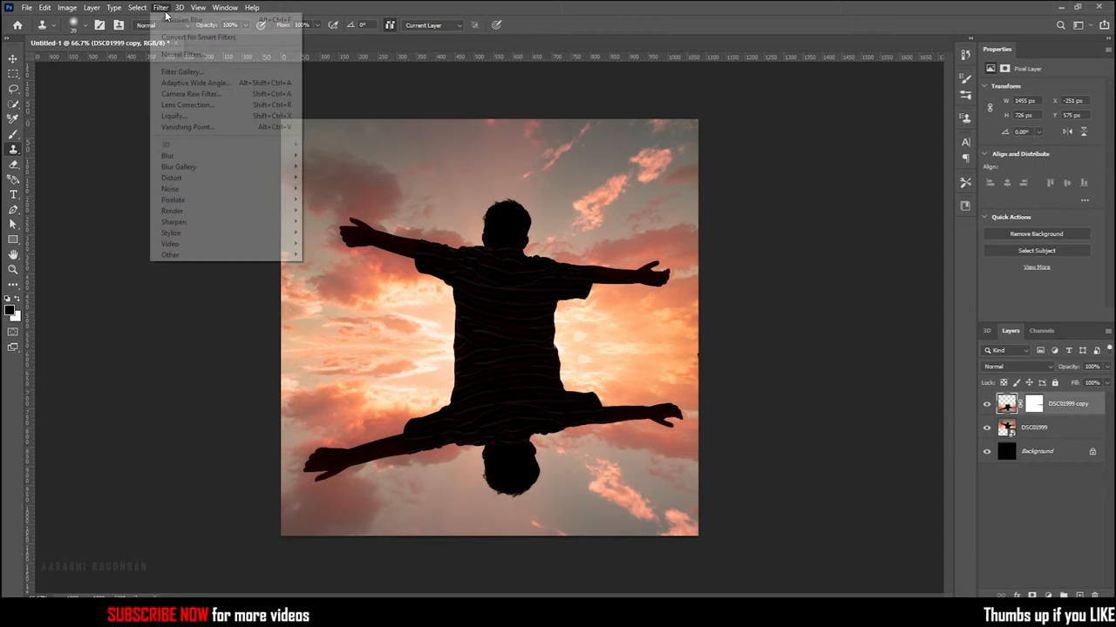
{"action": "mouse_move", "coordinate": [168, 156]}
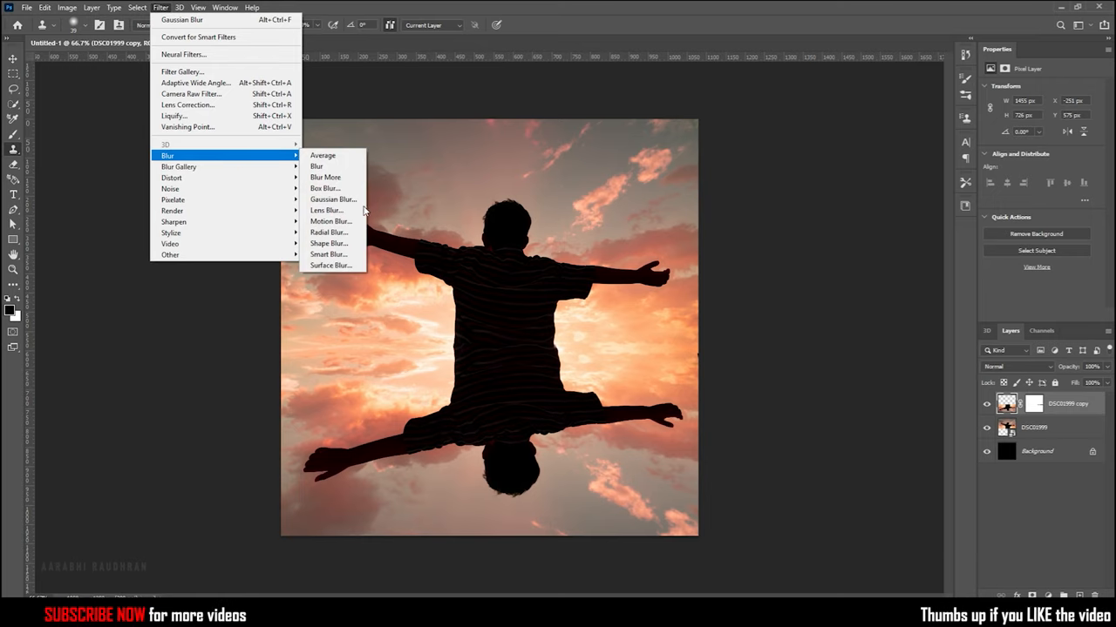
{"action": "left_click", "coordinate": [331, 220]}
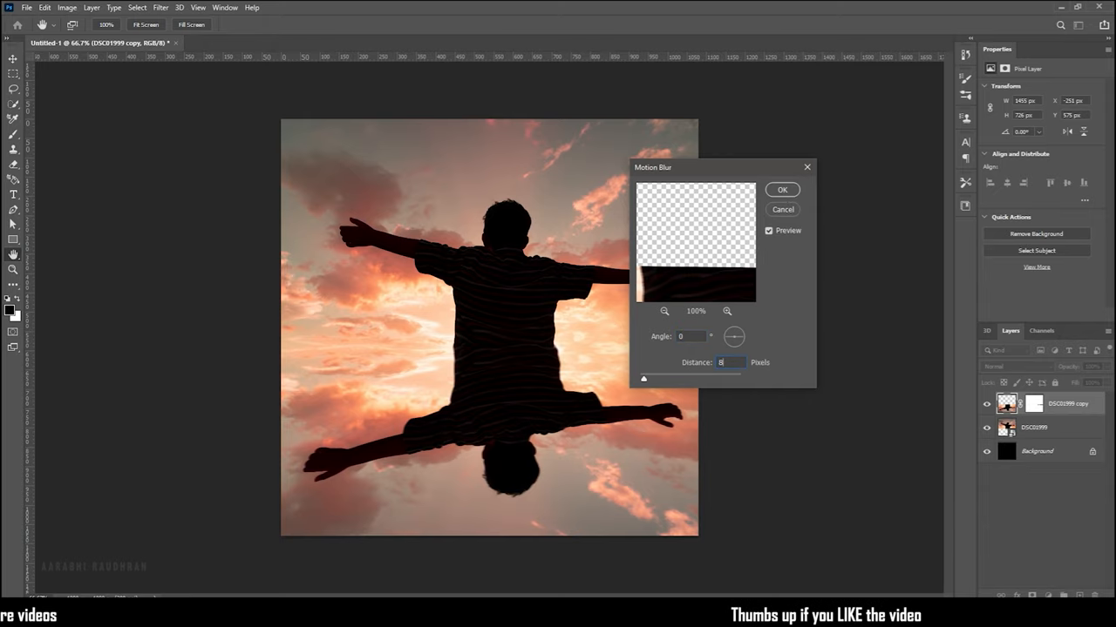
{"action": "left_click", "coordinate": [781, 188]}
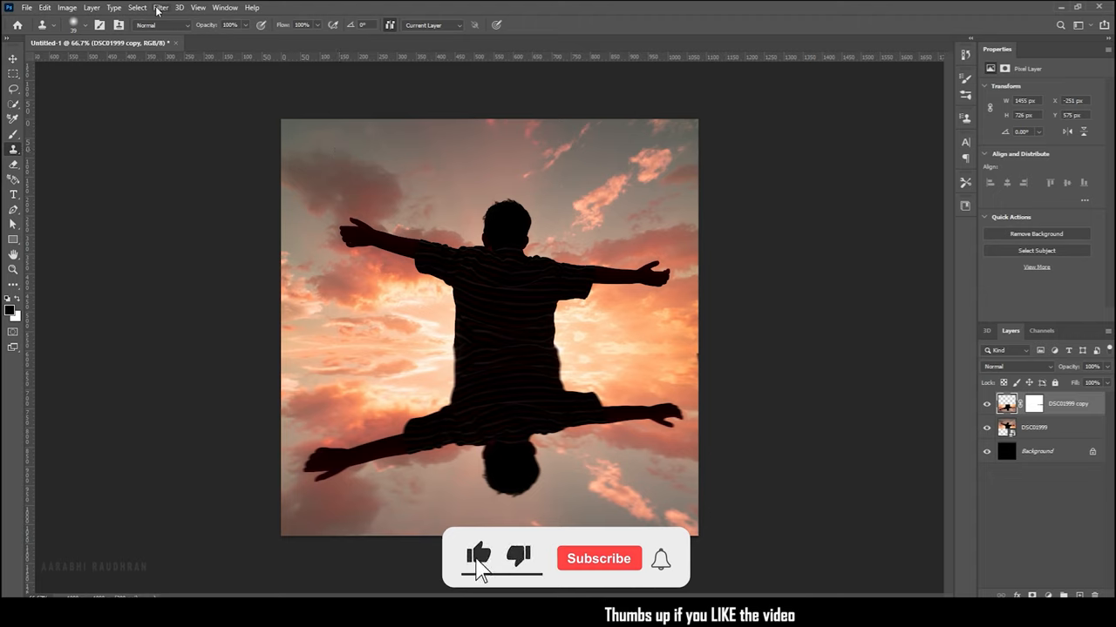
- Apply a Gaussian Blur filter to the reflection copy
{"action": "left_click", "coordinate": [160, 7]}
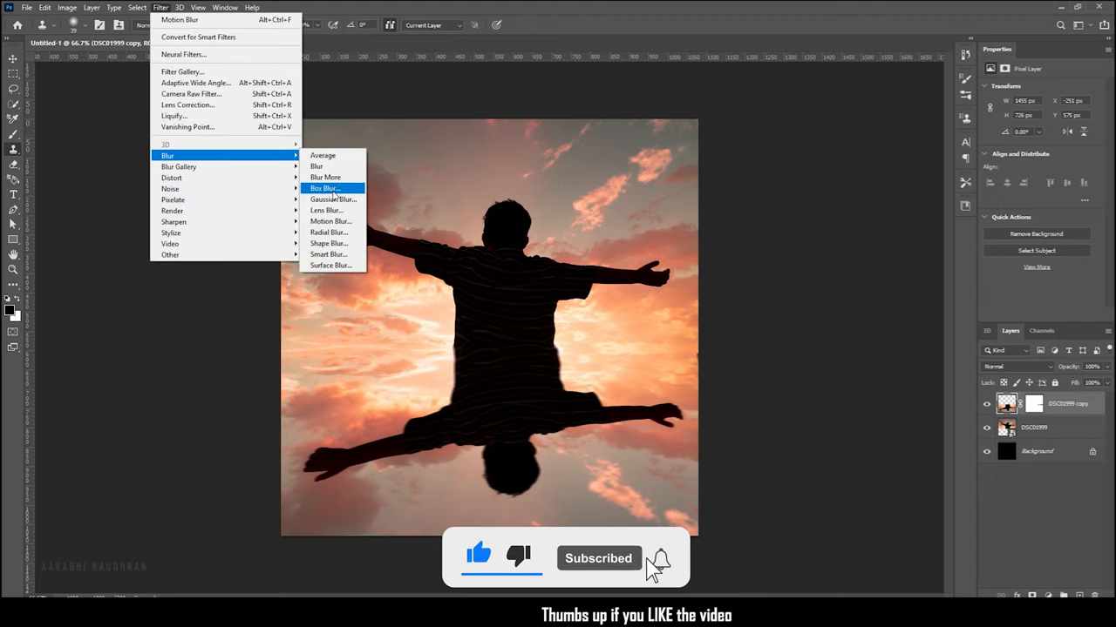
{"action": "left_click", "coordinate": [333, 199]}
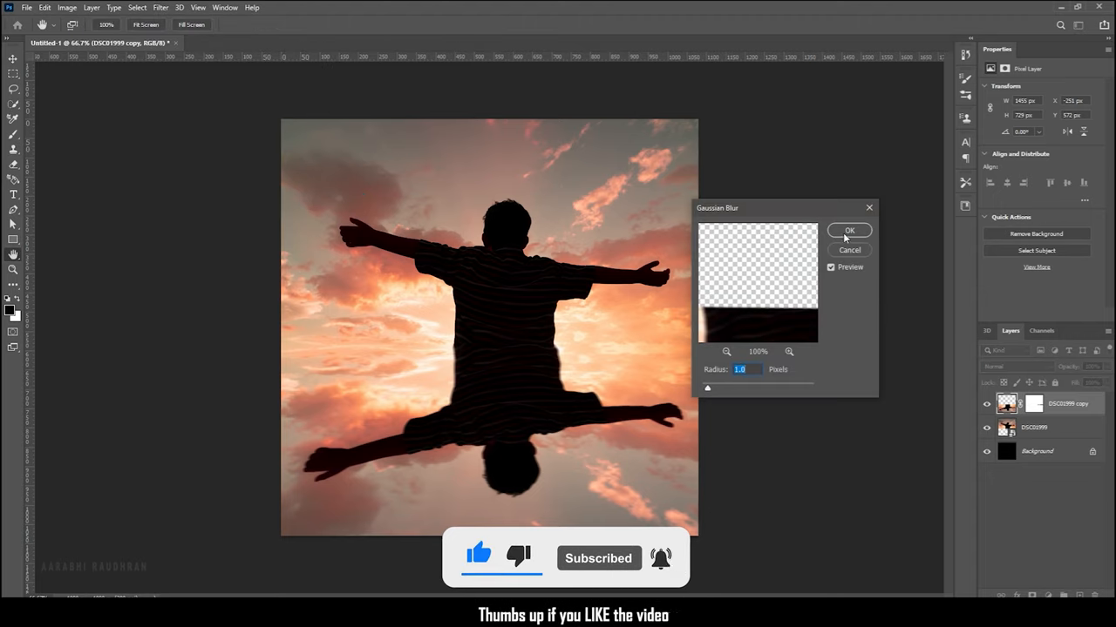
{"action": "left_click", "coordinate": [849, 230]}
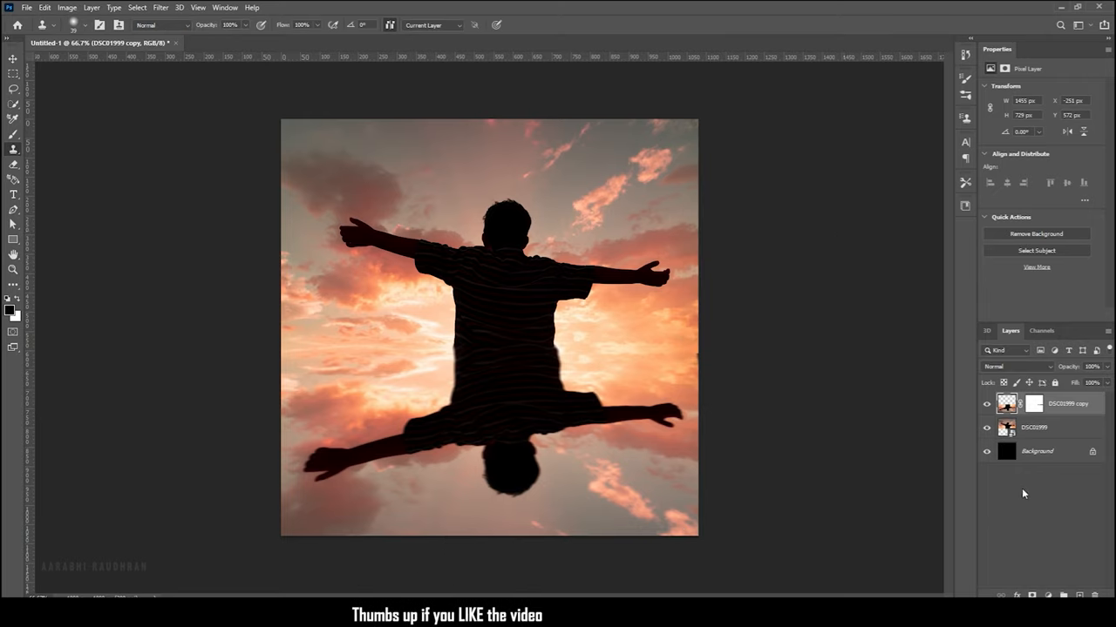
{"action": "mouse_move", "coordinate": [714, 453]}
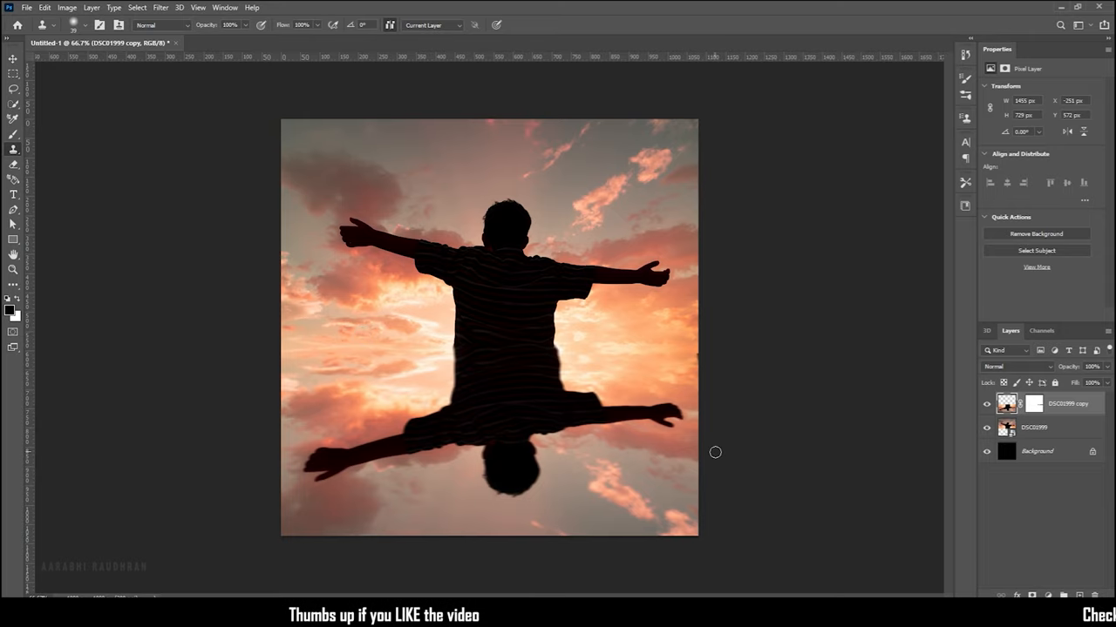